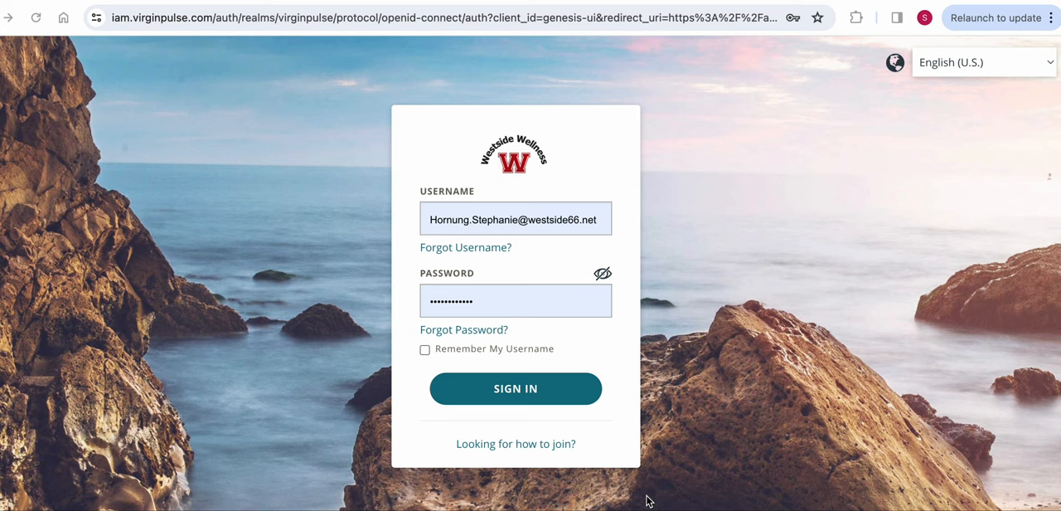
mouse_move(518, 388)
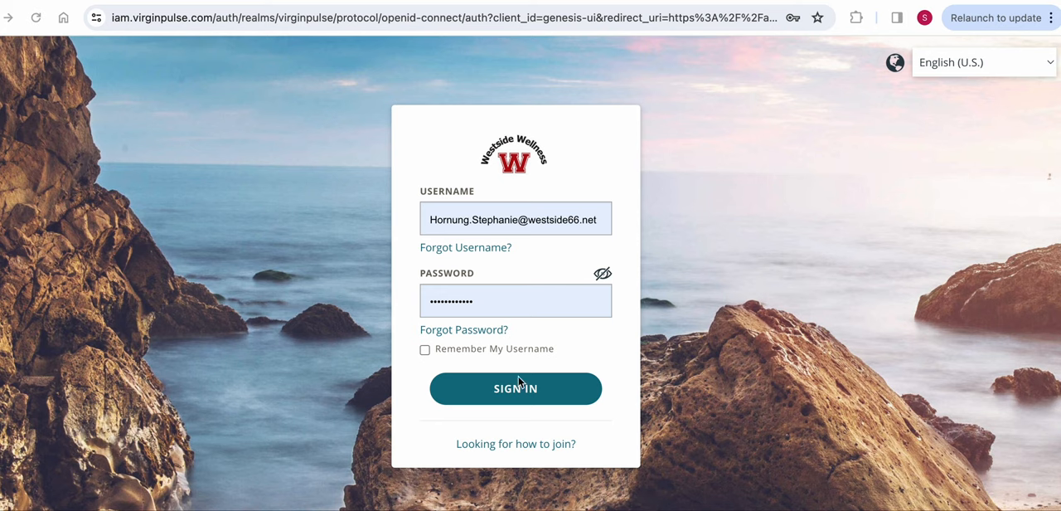
- Sign in with the filled-in credentials and reveal the Home submenu on the home page
left_click(515, 218)
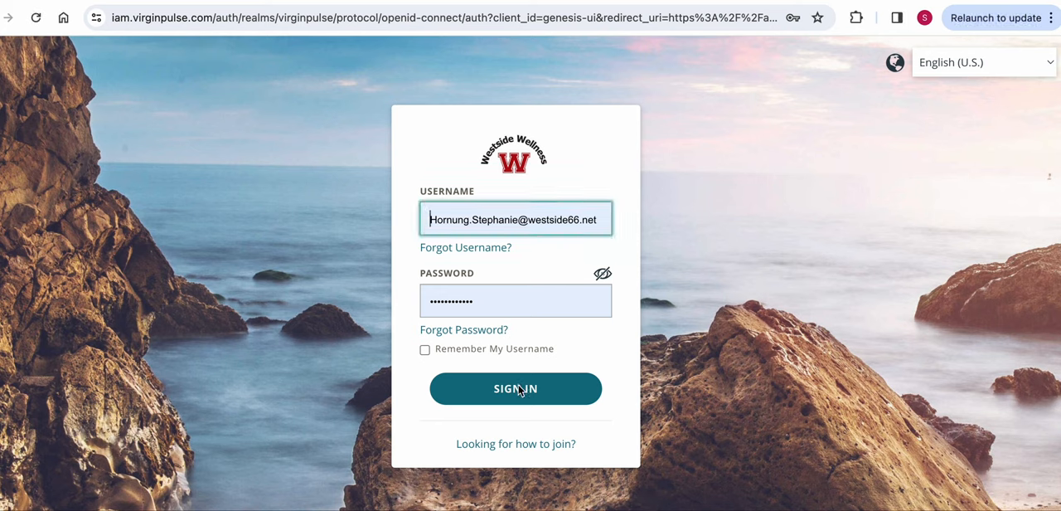
left_click(515, 388)
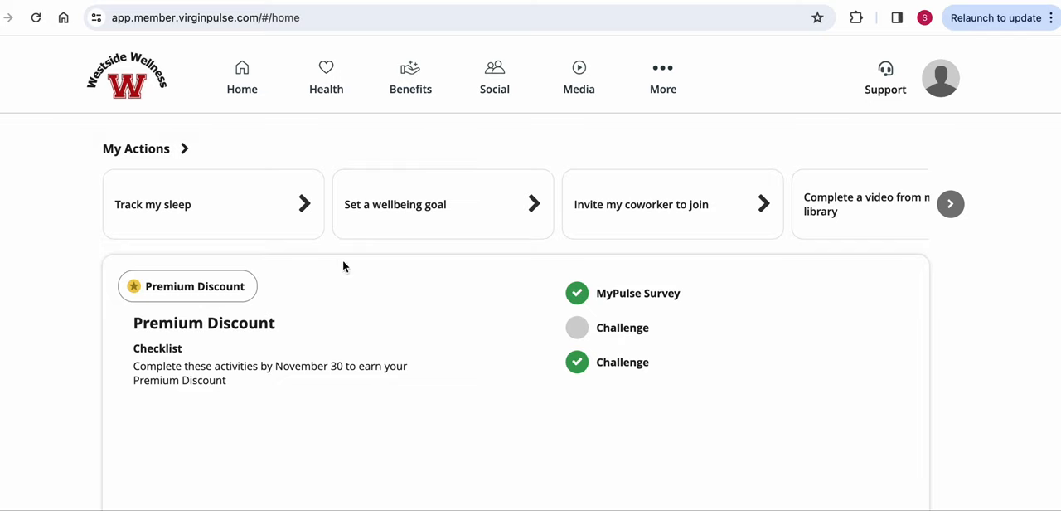
left_click(242, 77)
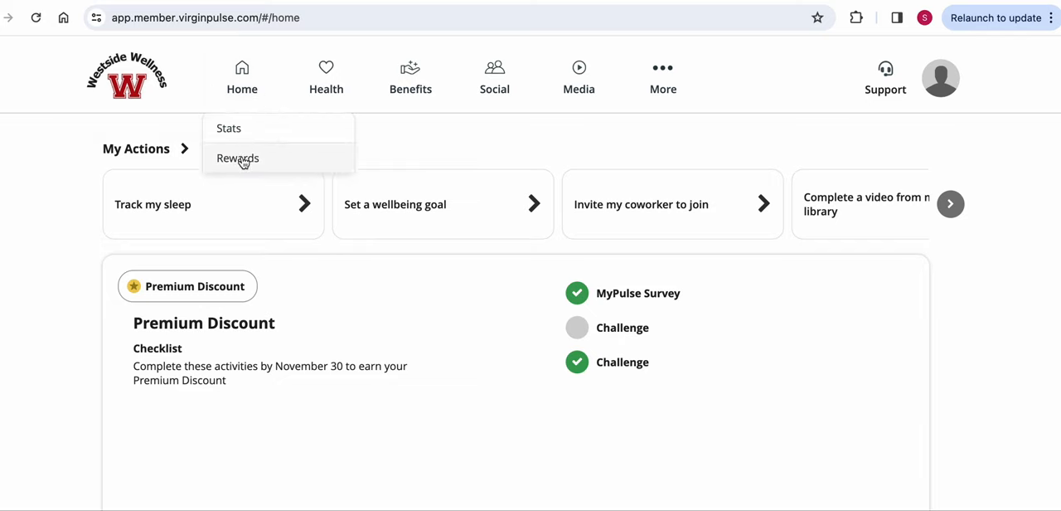
- Open Home > Rewards on My Earnings and scroll the December 2023 rewards list
left_click(238, 158)
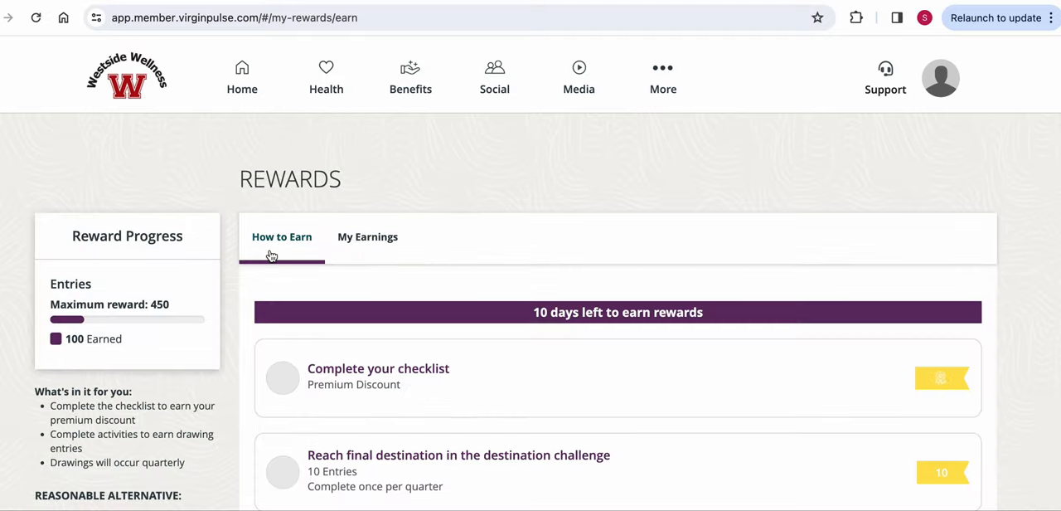
left_click(367, 236)
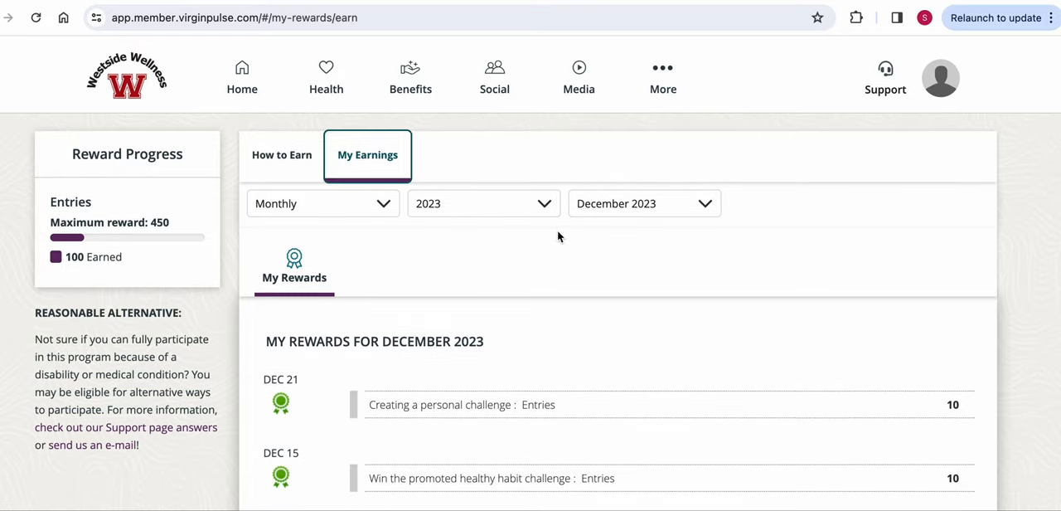
scroll("down", 3)
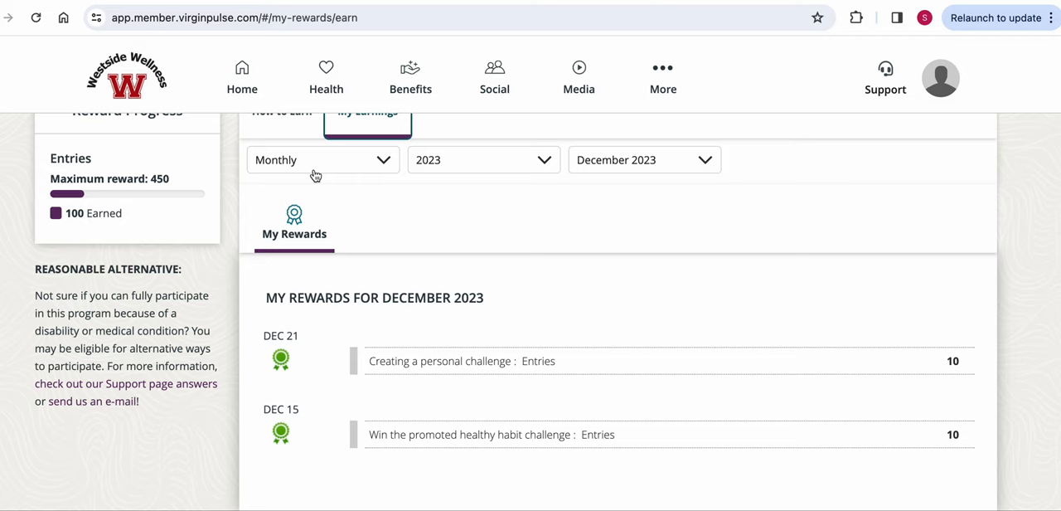
mouse_move(477, 181)
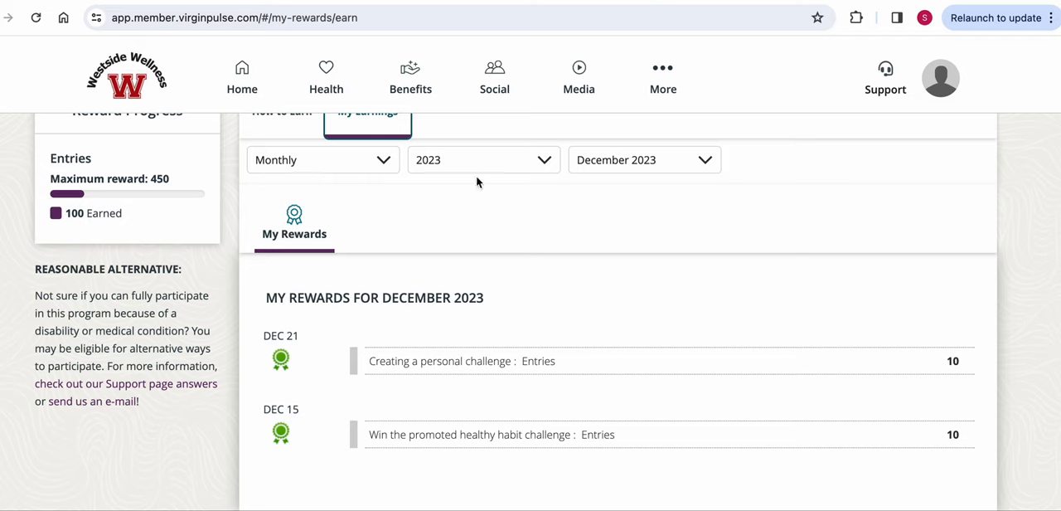
mouse_move(635, 169)
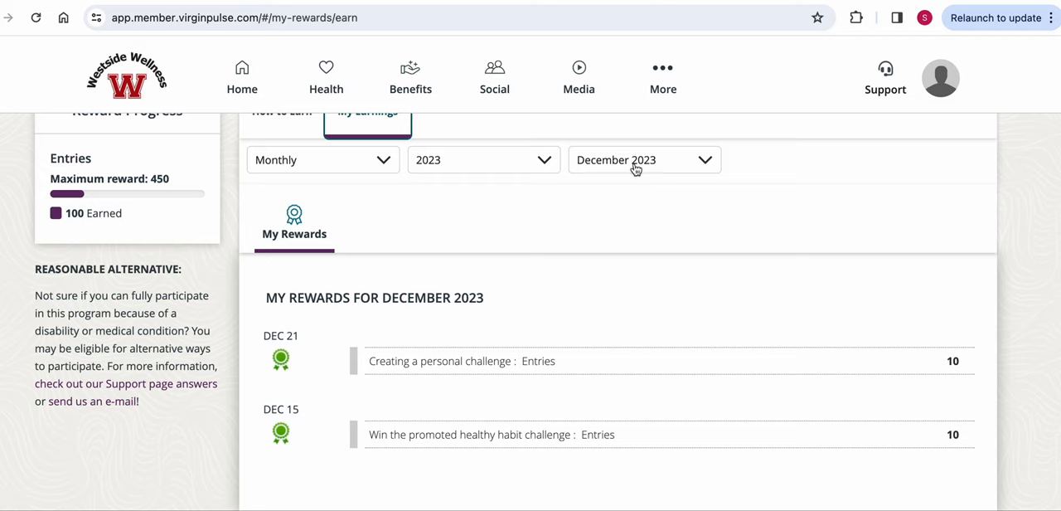
mouse_move(391, 171)
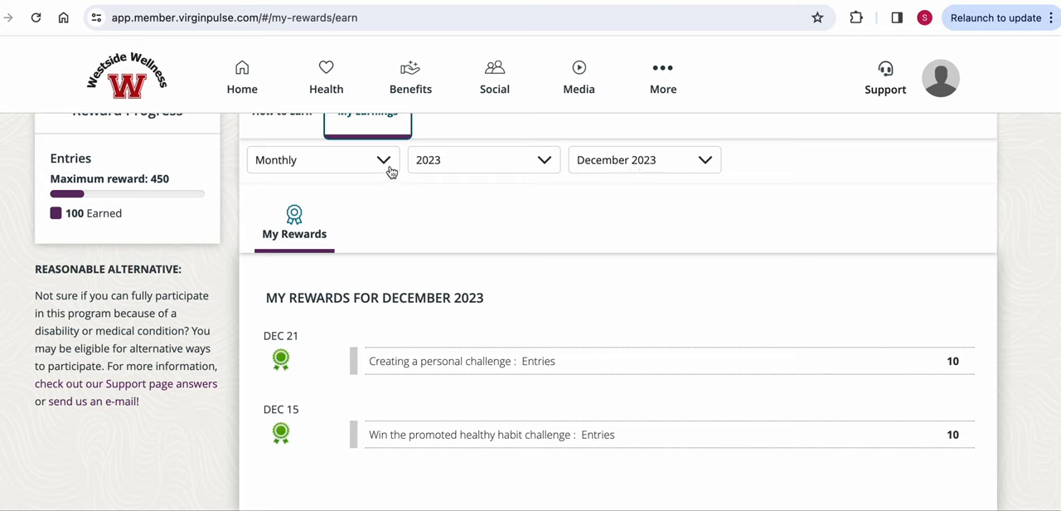
- Switch earnings from Monthly to Yearly and scroll the 2023 awards, Jan 03 to Dec 21
left_click(322, 159)
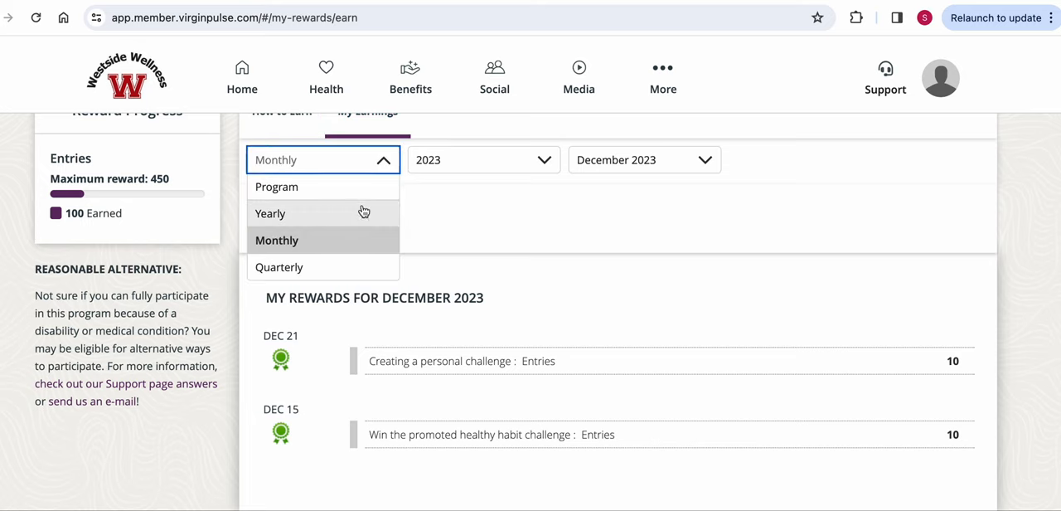
mouse_move(309, 224)
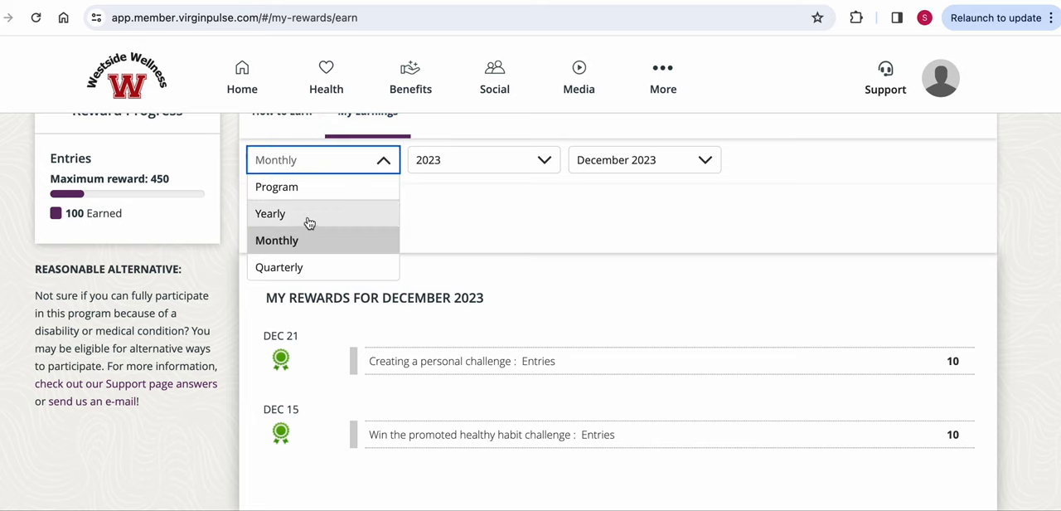
left_click(270, 213)
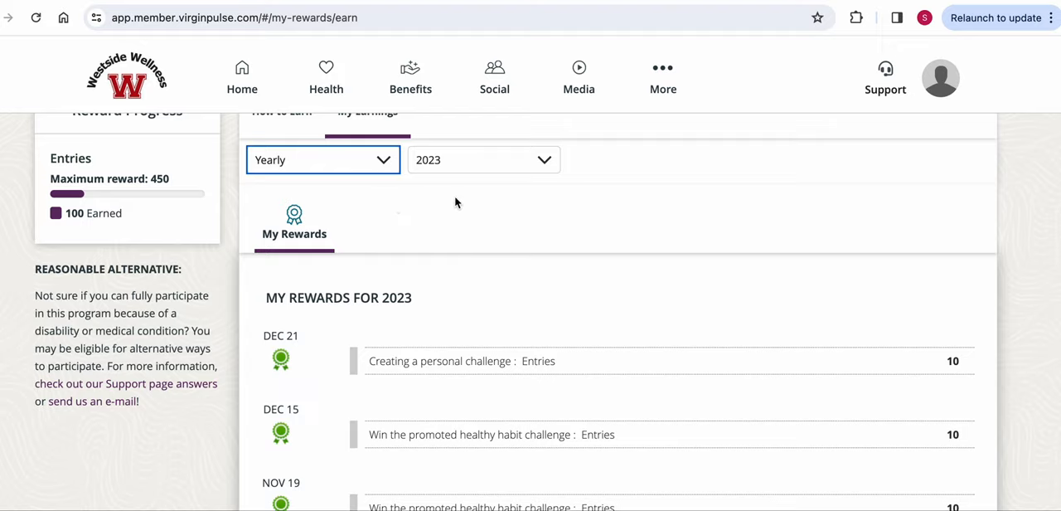
scroll("down", 3)
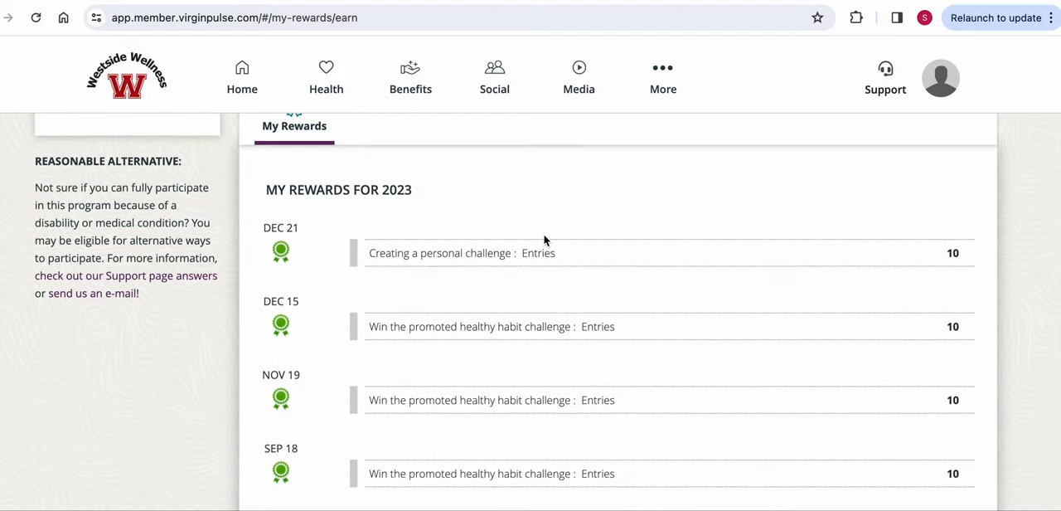
scroll("down", 3)
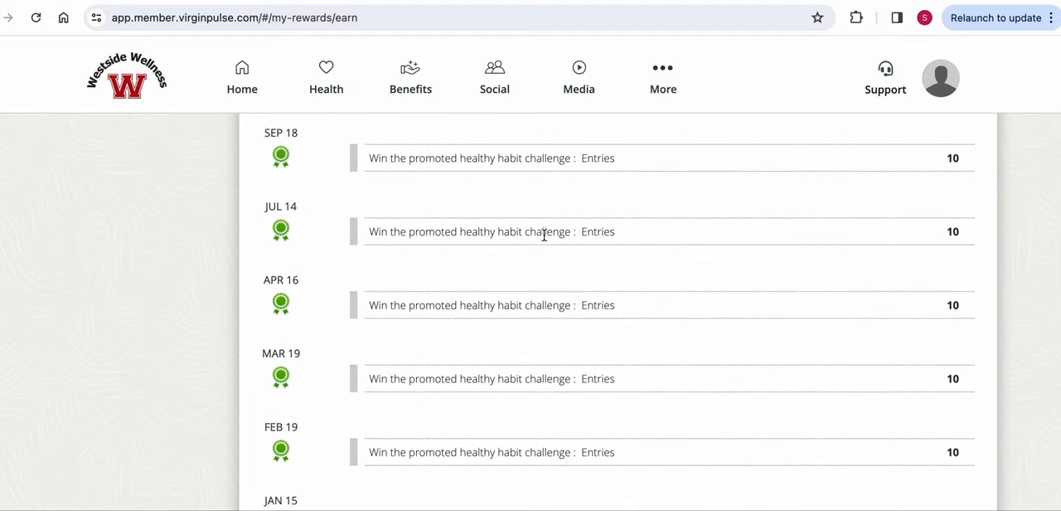
scroll("down", 3)
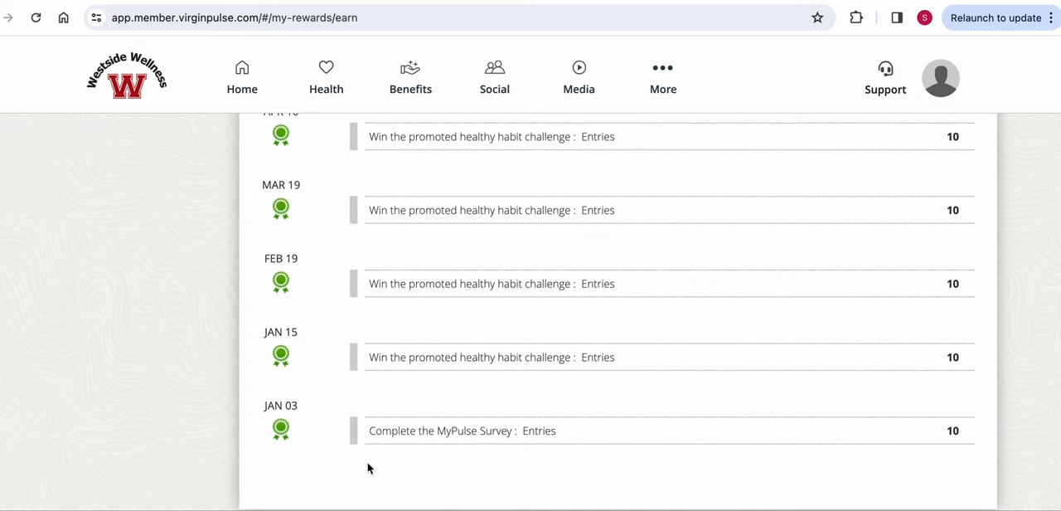
mouse_move(576, 387)
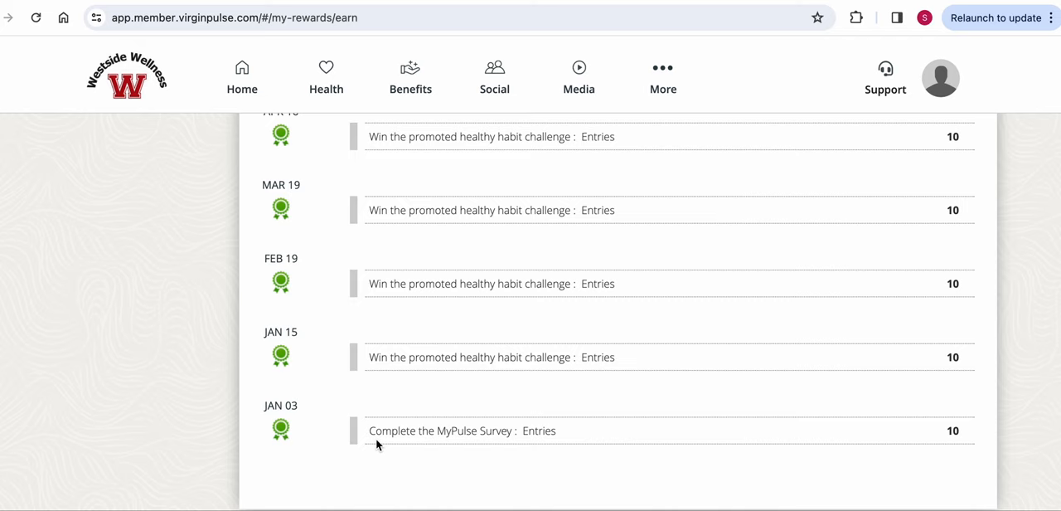
mouse_move(470, 457)
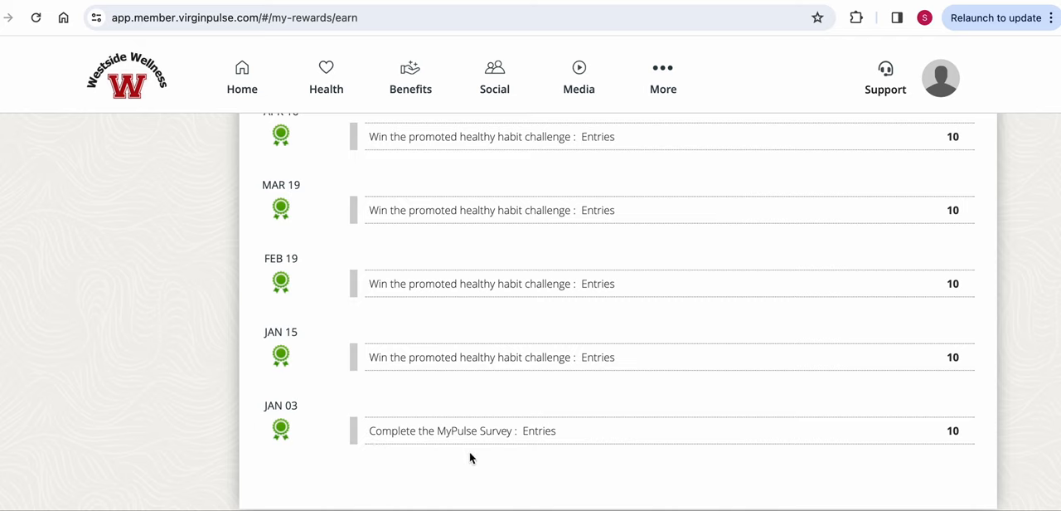
mouse_move(597, 437)
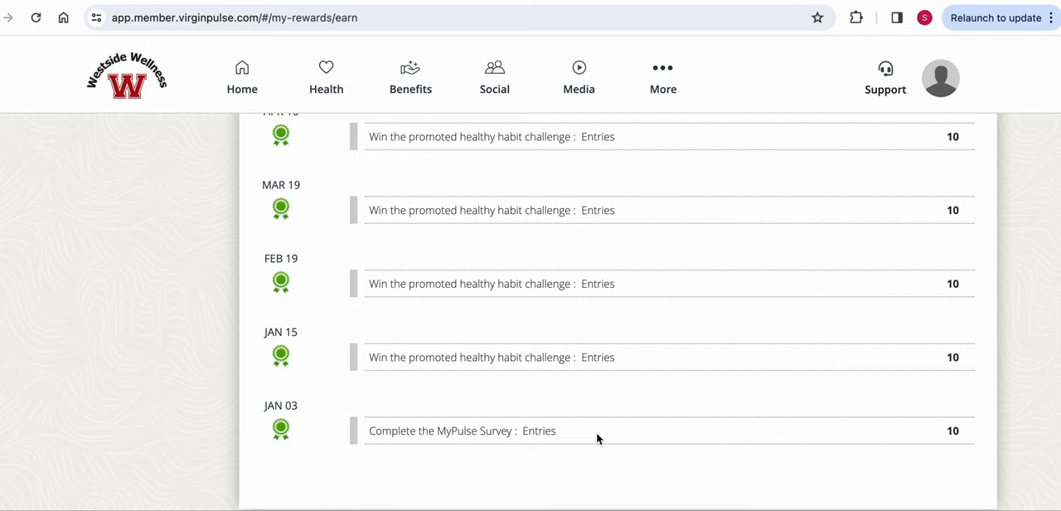
scroll("up", 3)
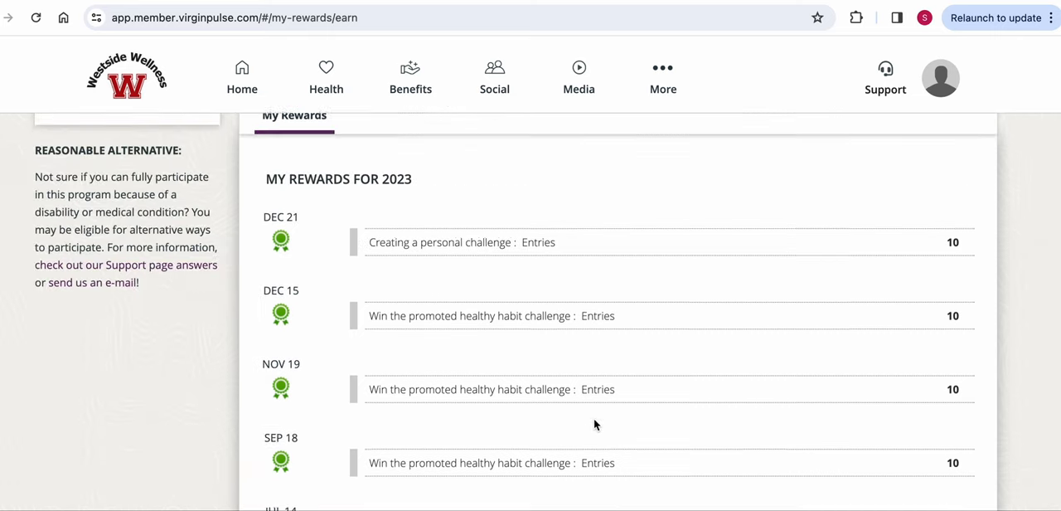
- Go back to the member home page via Home in the top navigation
left_click(242, 78)
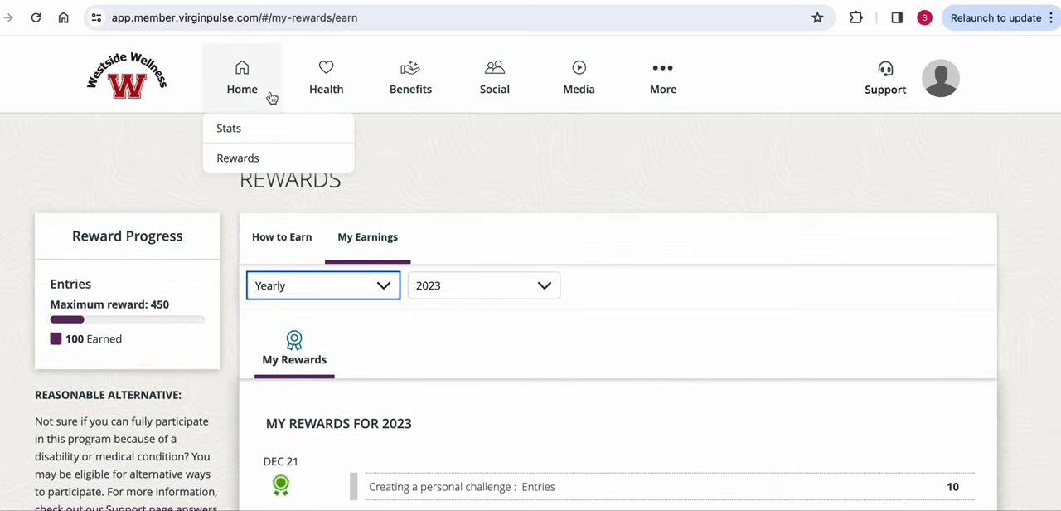
left_click(241, 79)
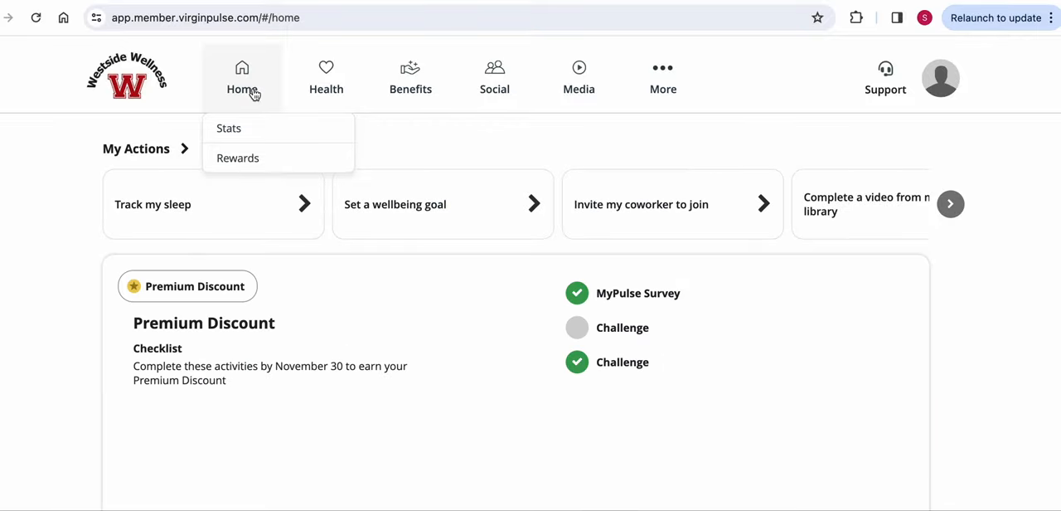
mouse_move(280, 95)
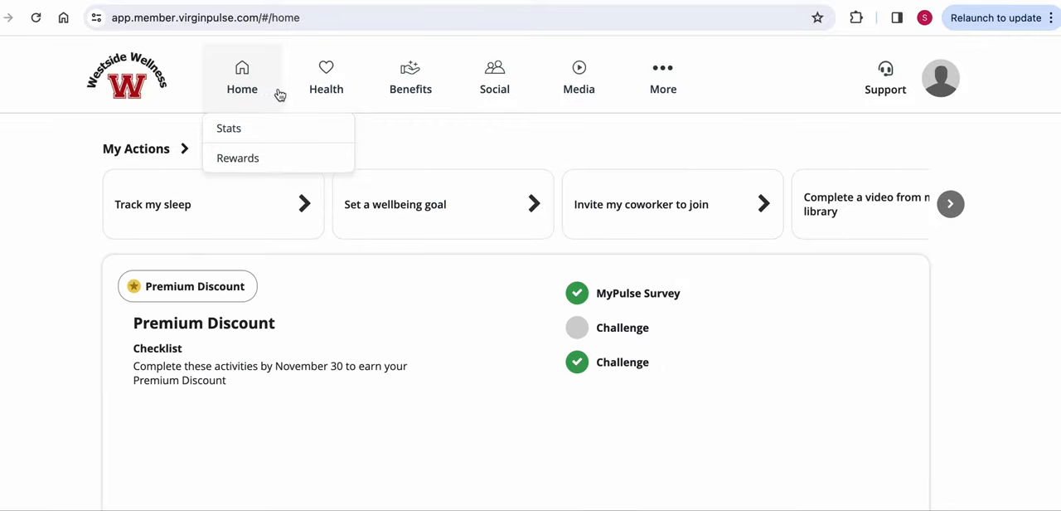
mouse_move(326, 88)
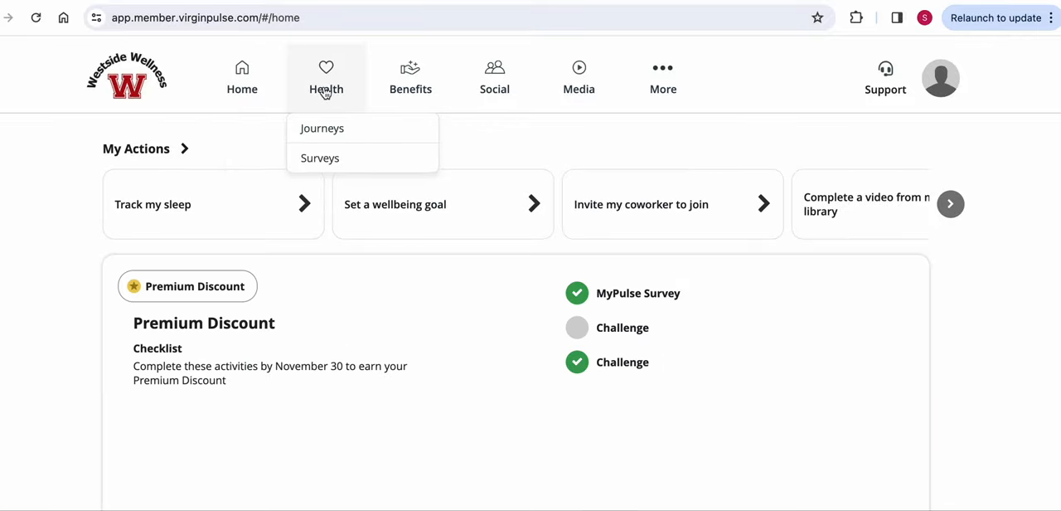
mouse_move(326, 158)
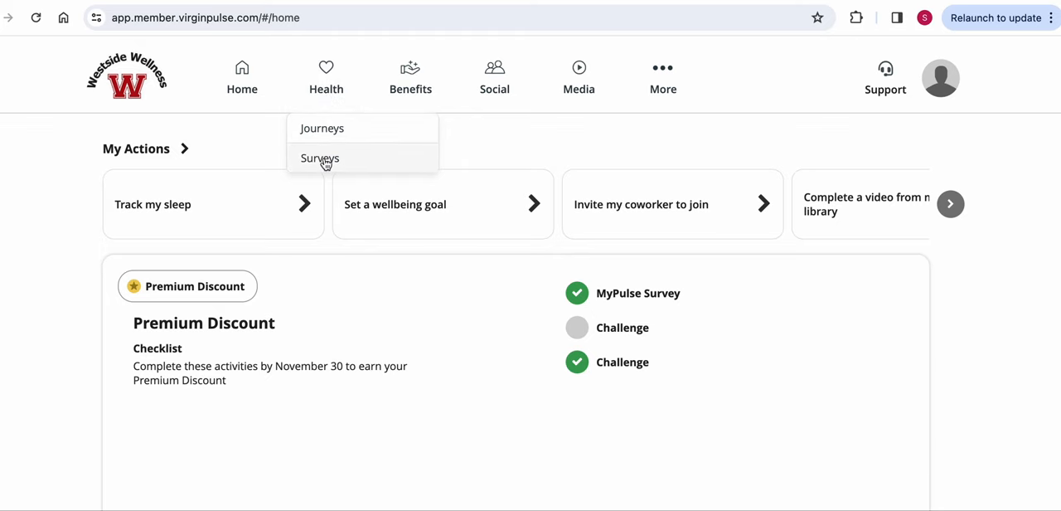
- Open Health > Surveys, scroll through past My Pulse scores, then return home
left_click(320, 157)
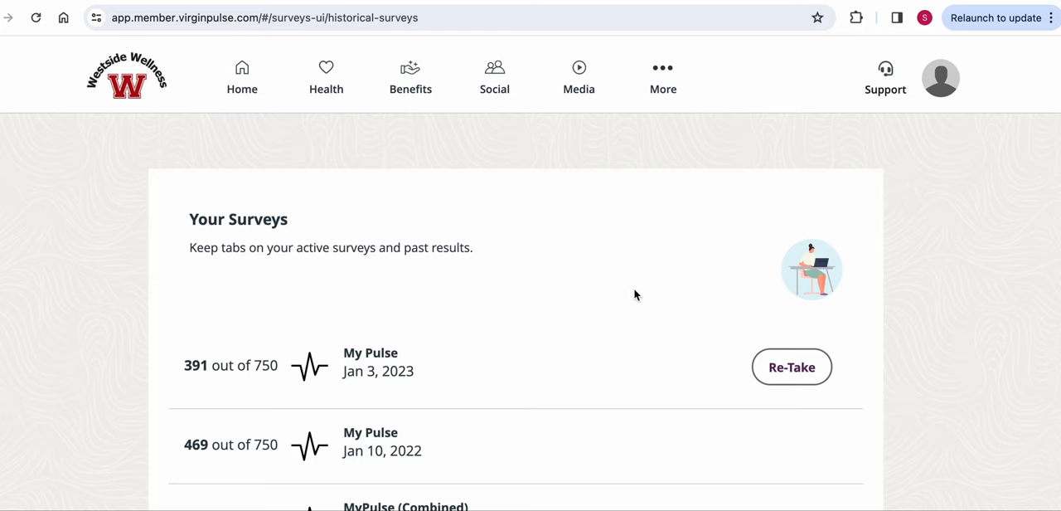
scroll("down", 3)
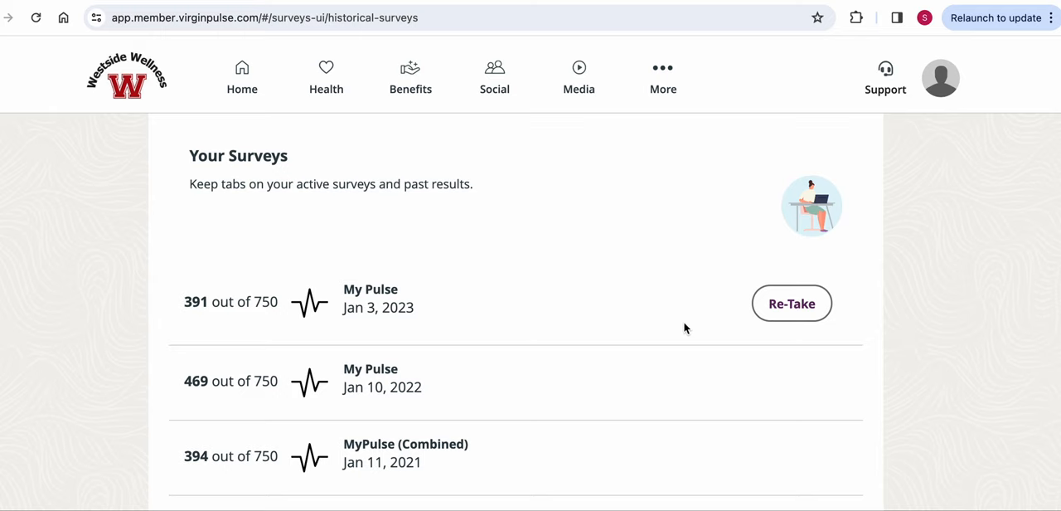
mouse_move(791, 303)
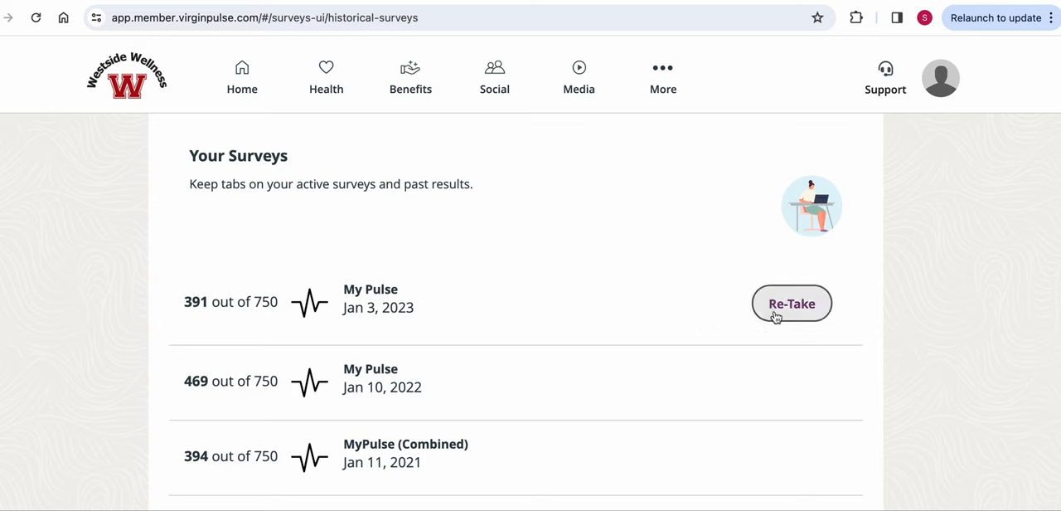
mouse_move(738, 301)
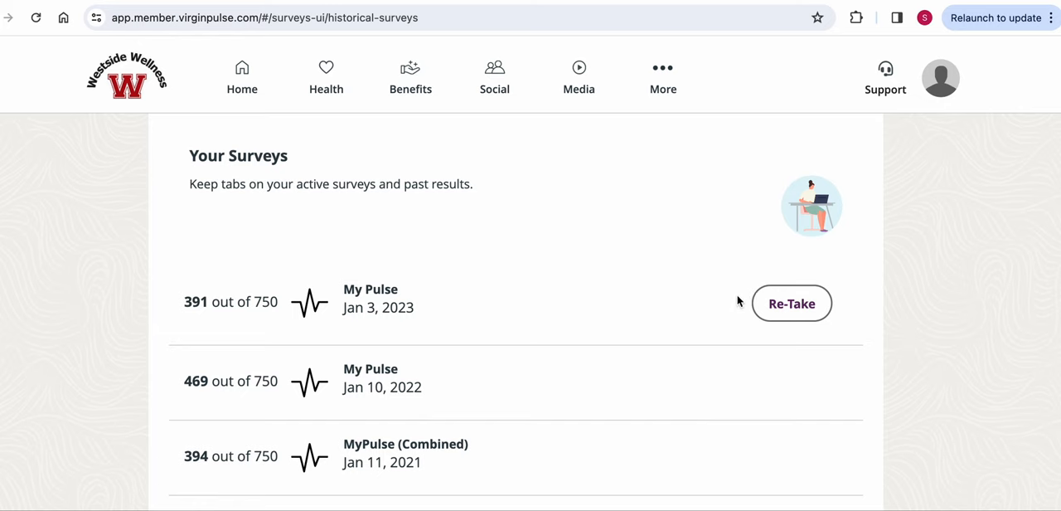
scroll("down", 3)
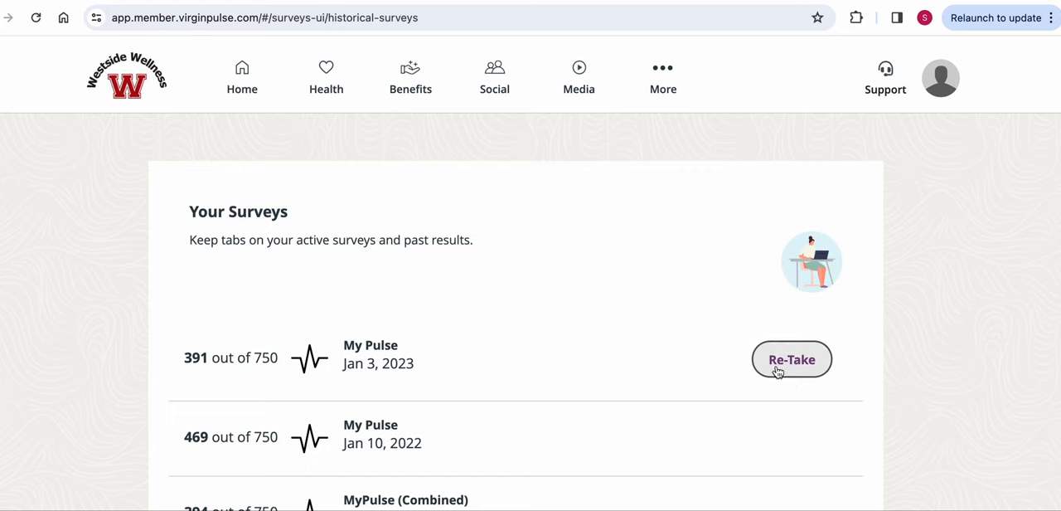
mouse_move(891, 344)
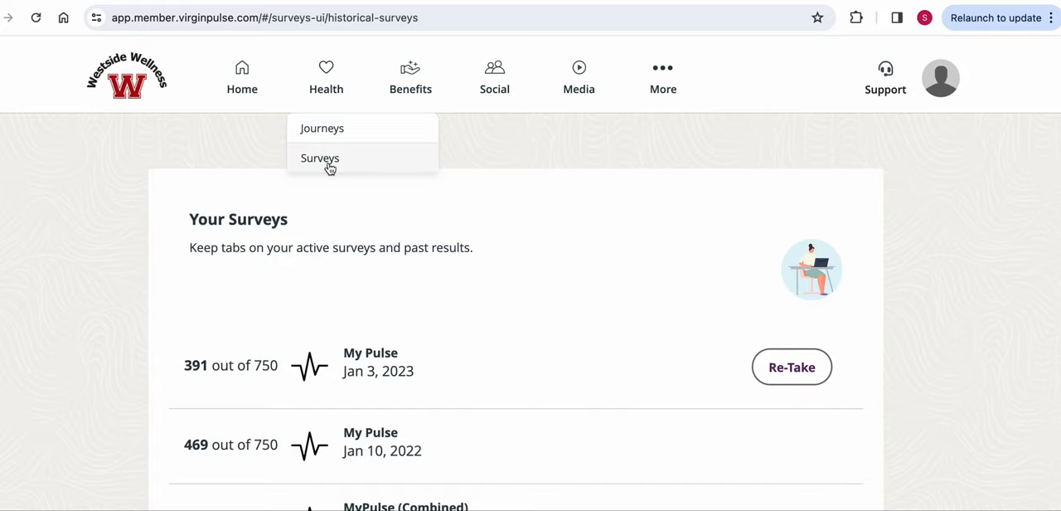
left_click(242, 77)
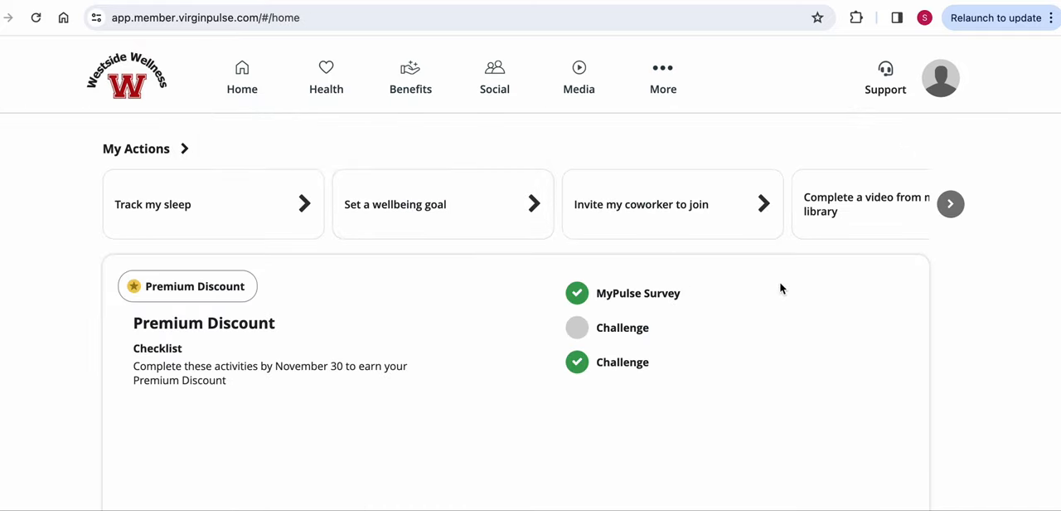
mouse_move(574, 290)
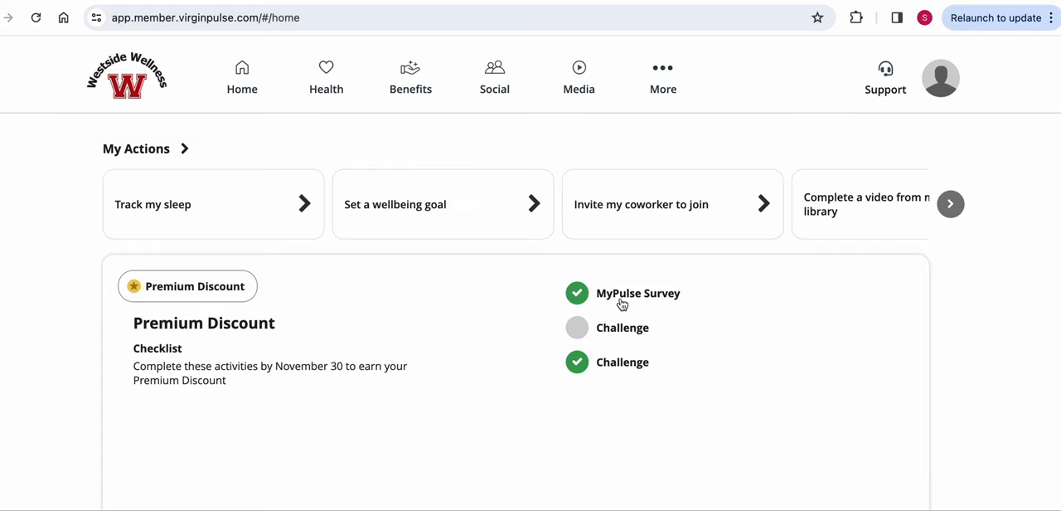
mouse_move(628, 306)
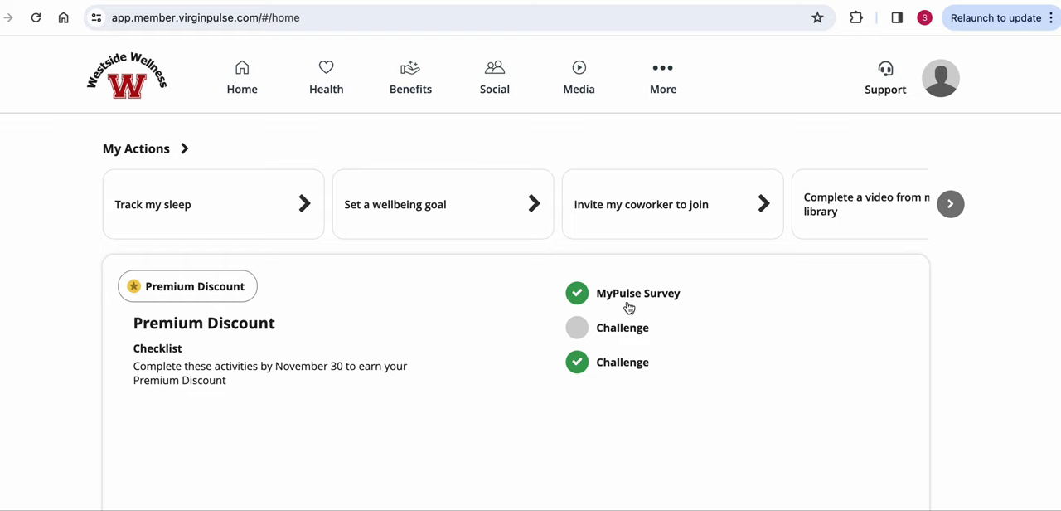
mouse_move(621, 294)
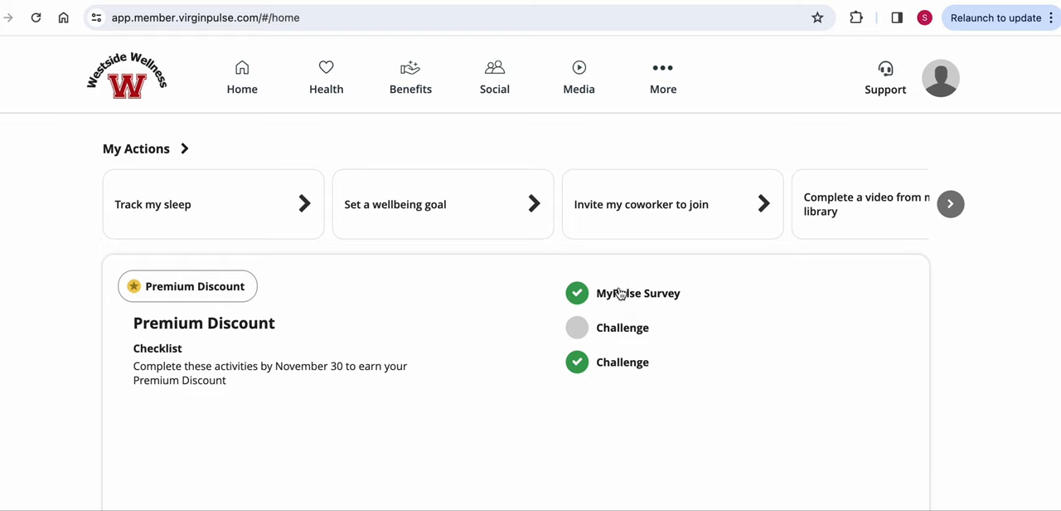
mouse_move(606, 334)
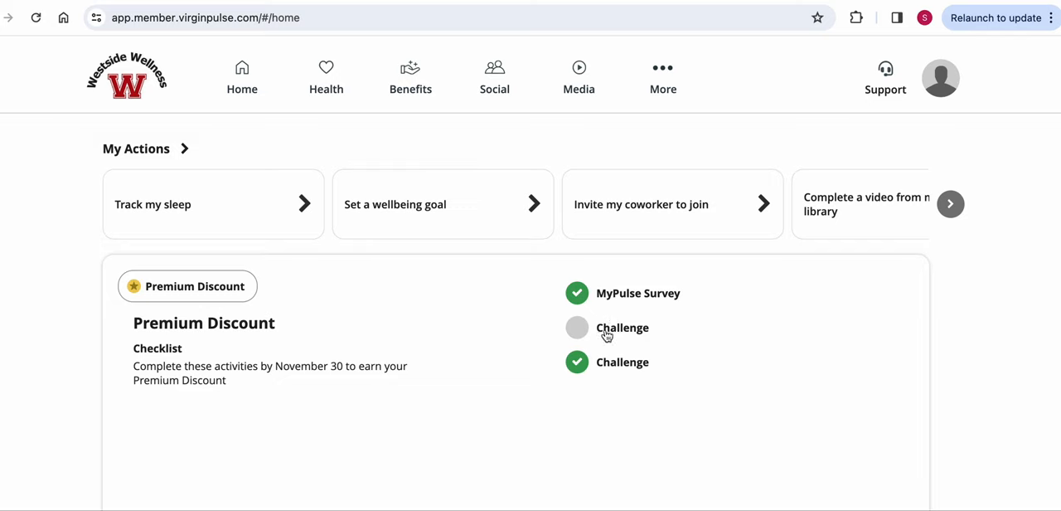
mouse_move(602, 337)
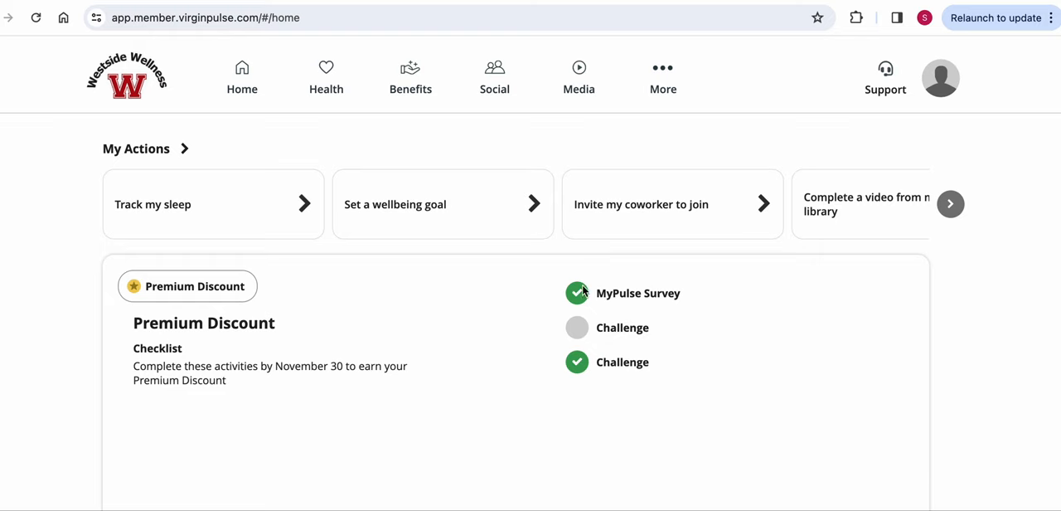
mouse_move(630, 304)
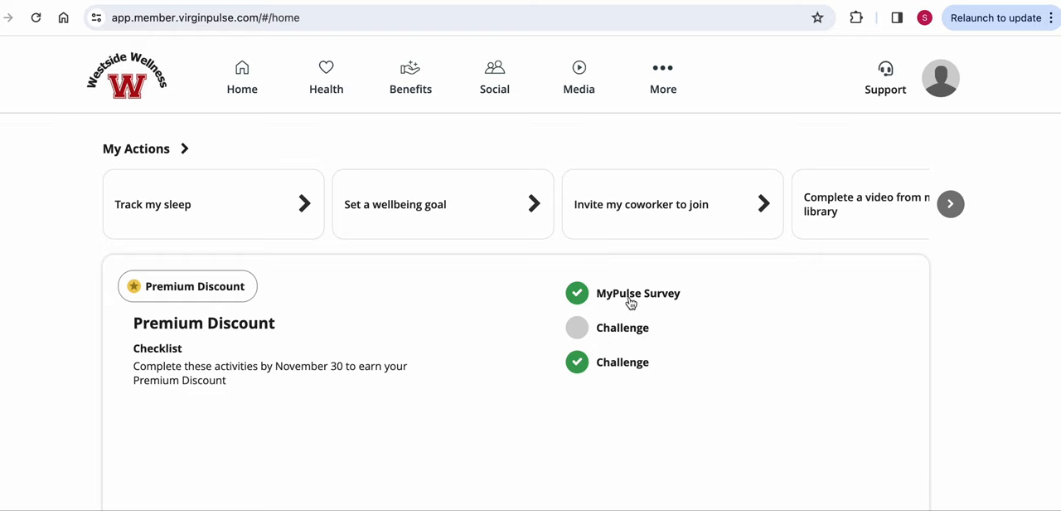
mouse_move(594, 355)
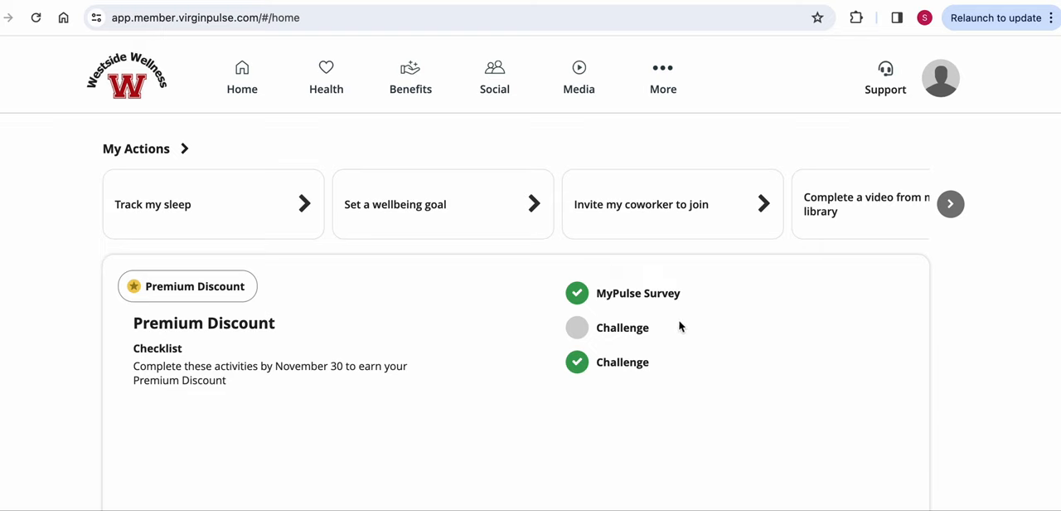
mouse_move(677, 355)
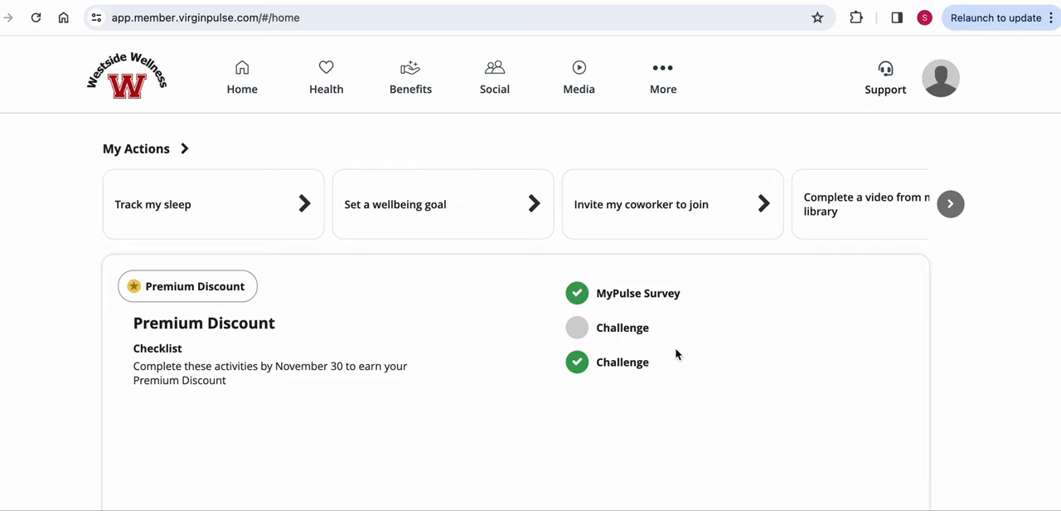
- Reopen Home to review the MyPulse Survey and Challenge Premium Discount checklist
left_click(243, 77)
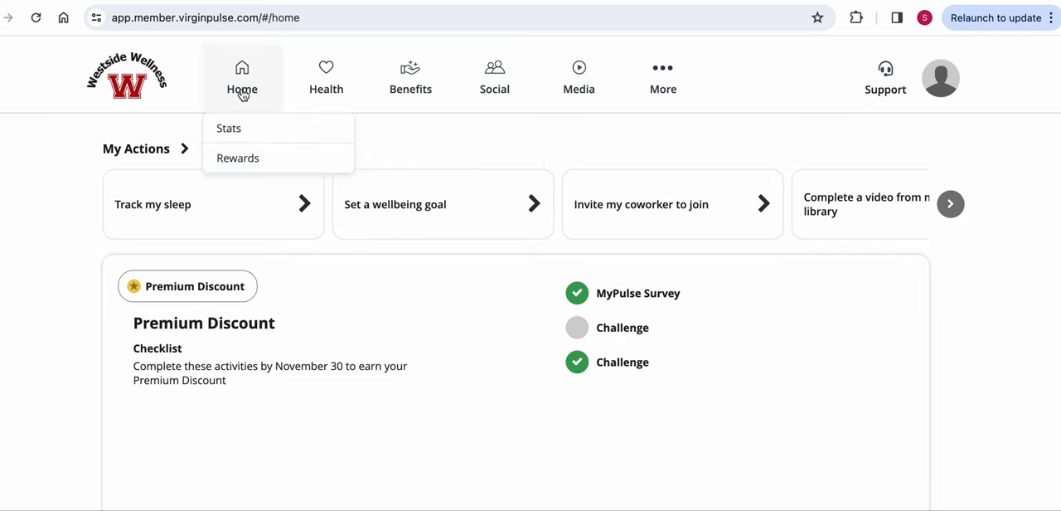
mouse_move(238, 157)
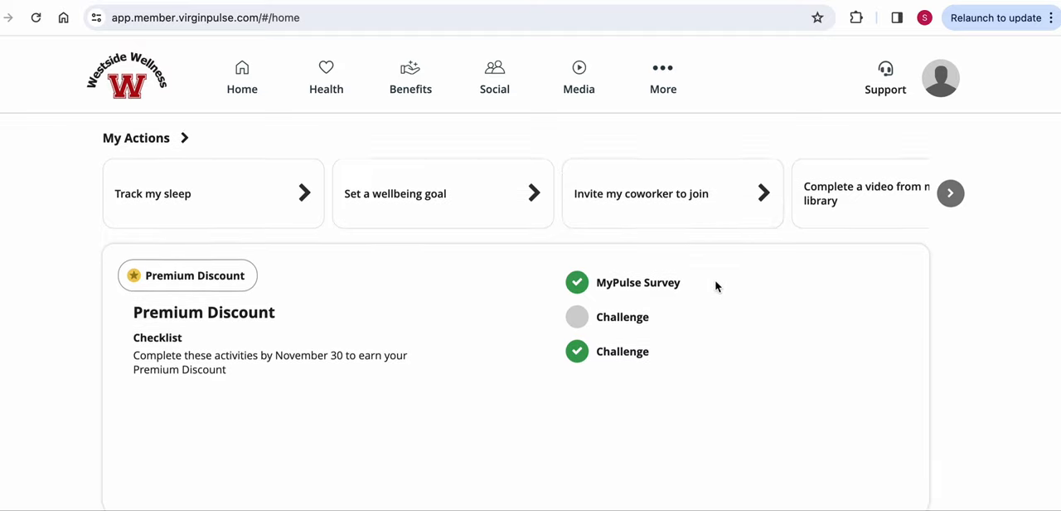
scroll("down", 3)
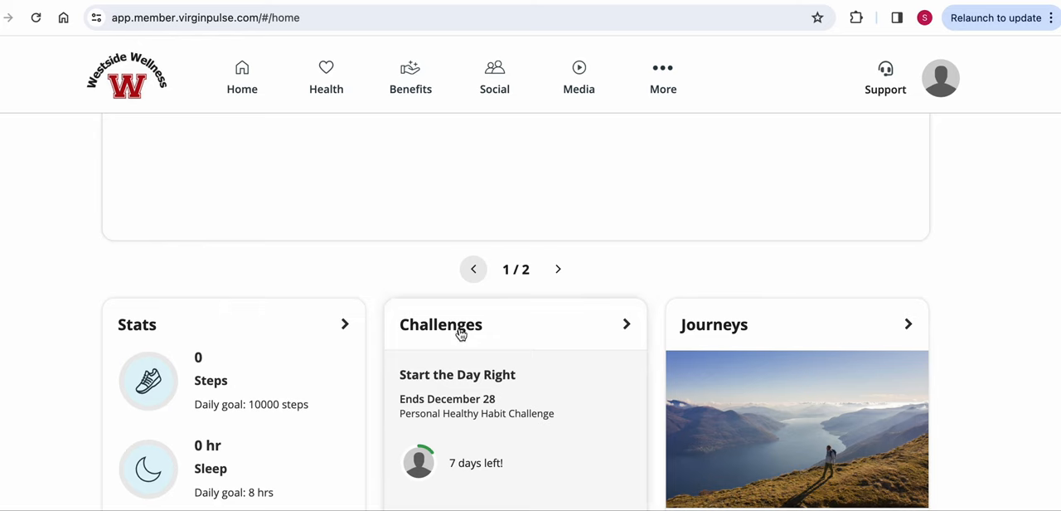
mouse_move(431, 321)
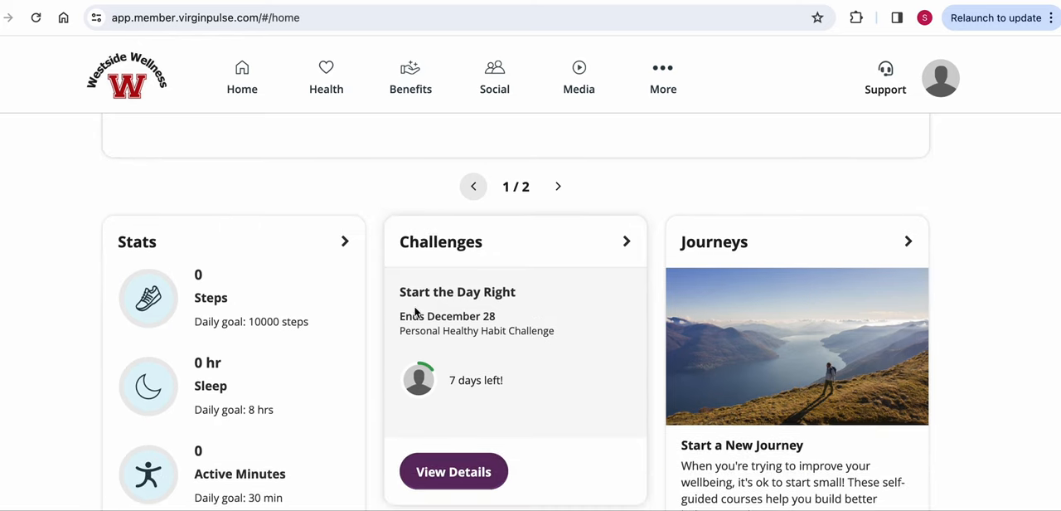
mouse_move(469, 353)
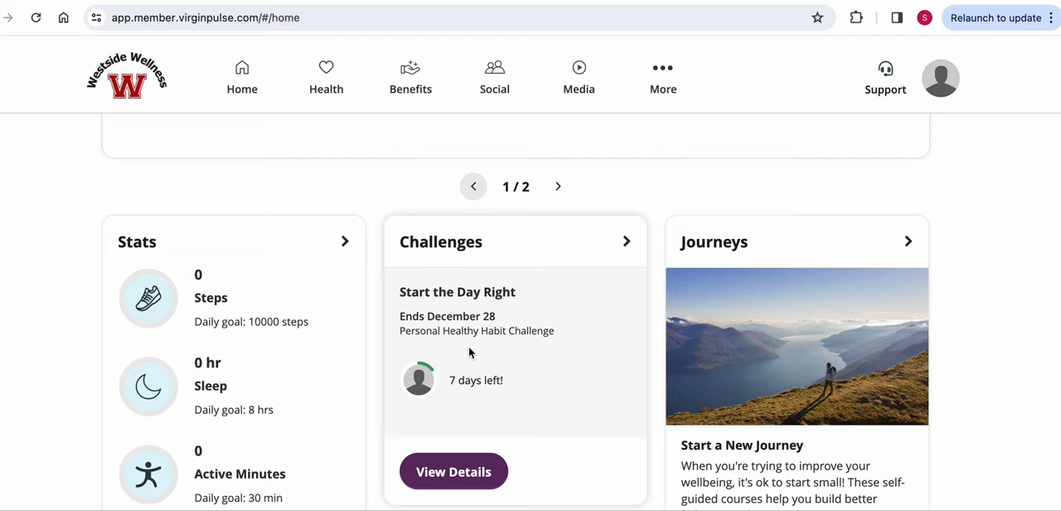
mouse_move(541, 375)
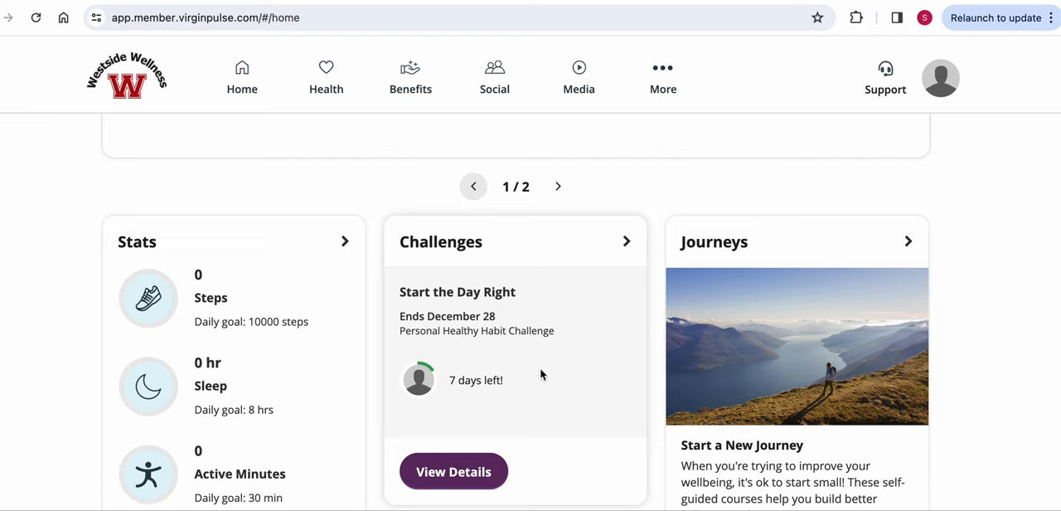
mouse_move(595, 323)
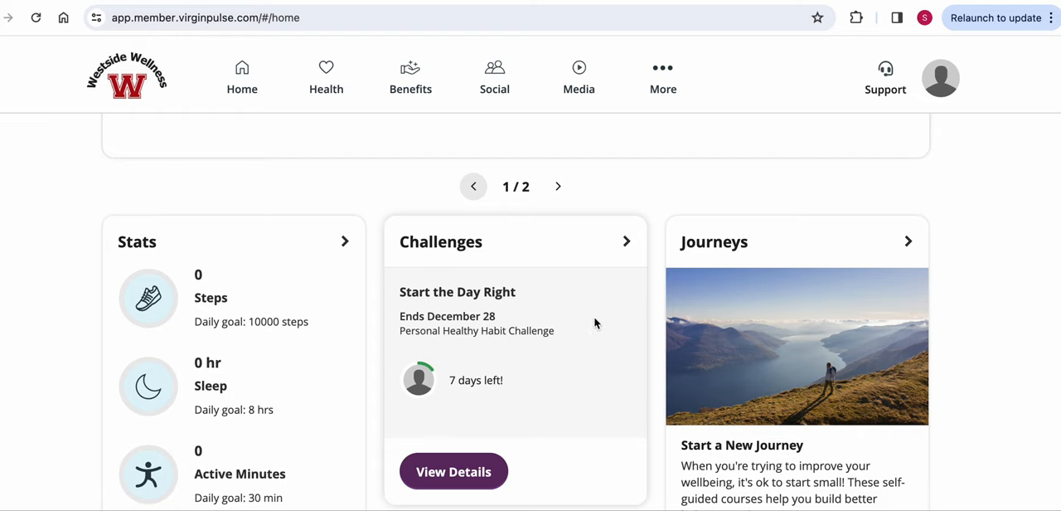
mouse_move(592, 322)
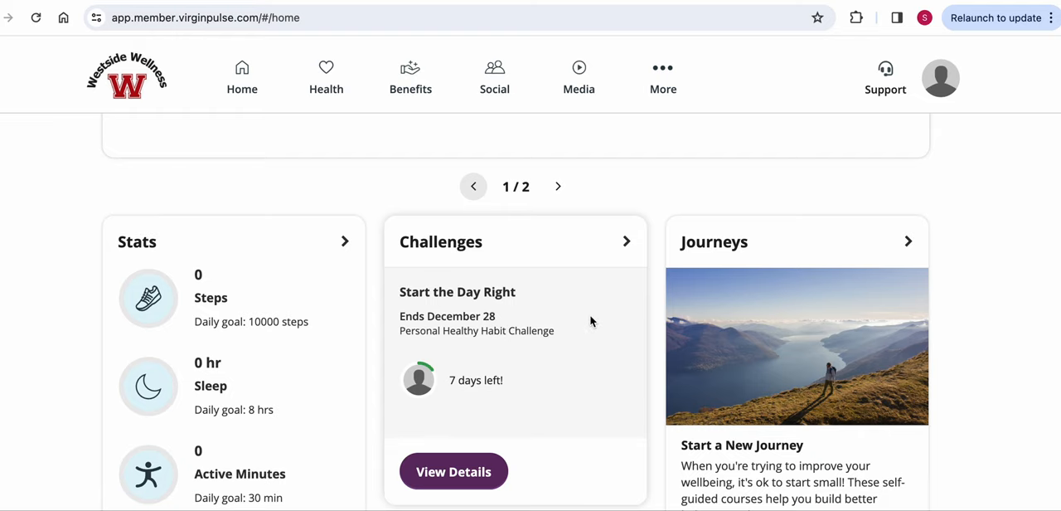
scroll("down", 3)
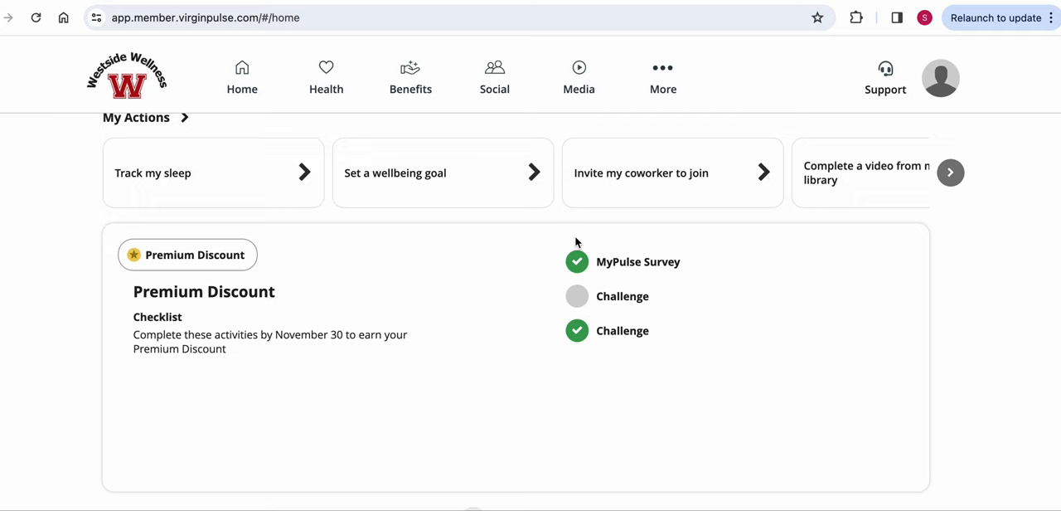
- Choose More > Devices & Apps to see connected Apple Health and other trackers
left_click(662, 75)
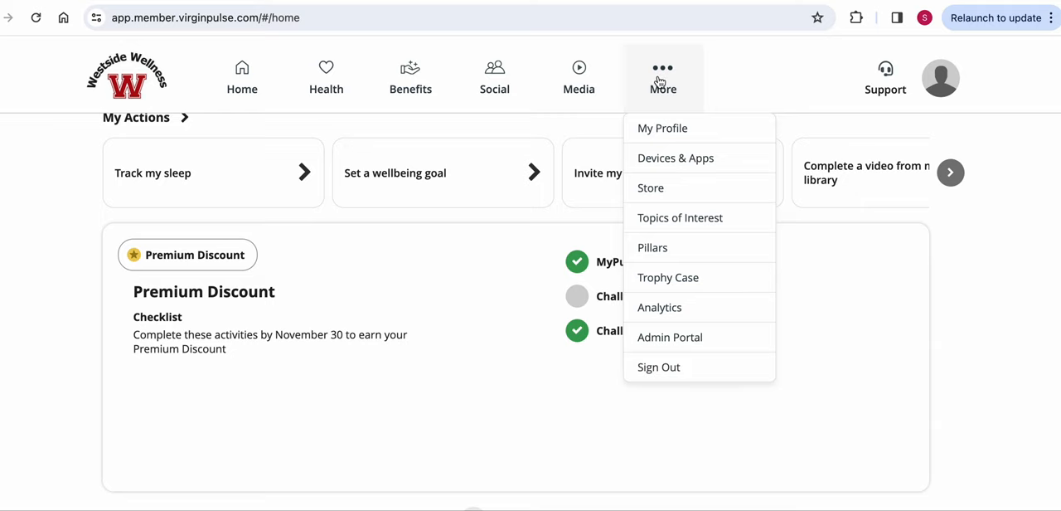
mouse_move(655, 158)
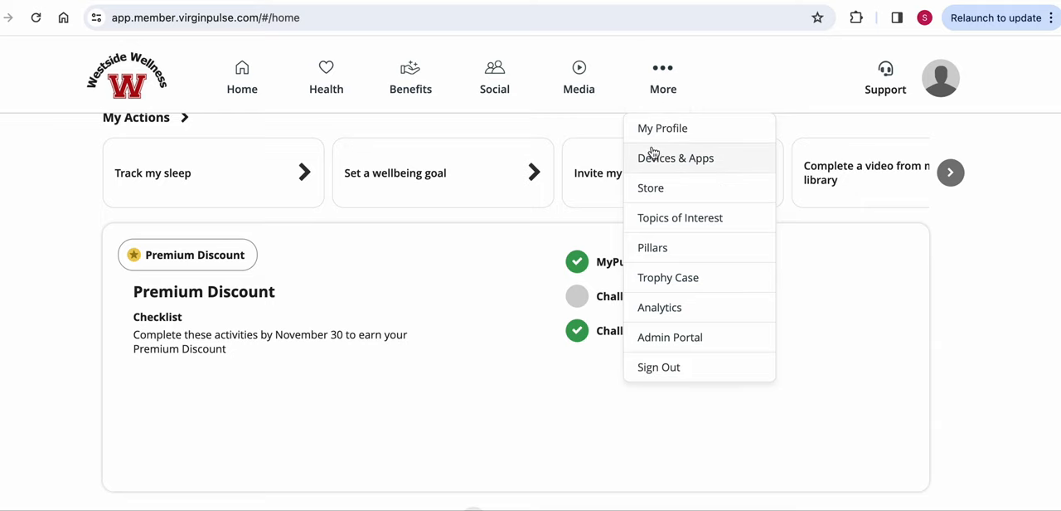
left_click(676, 158)
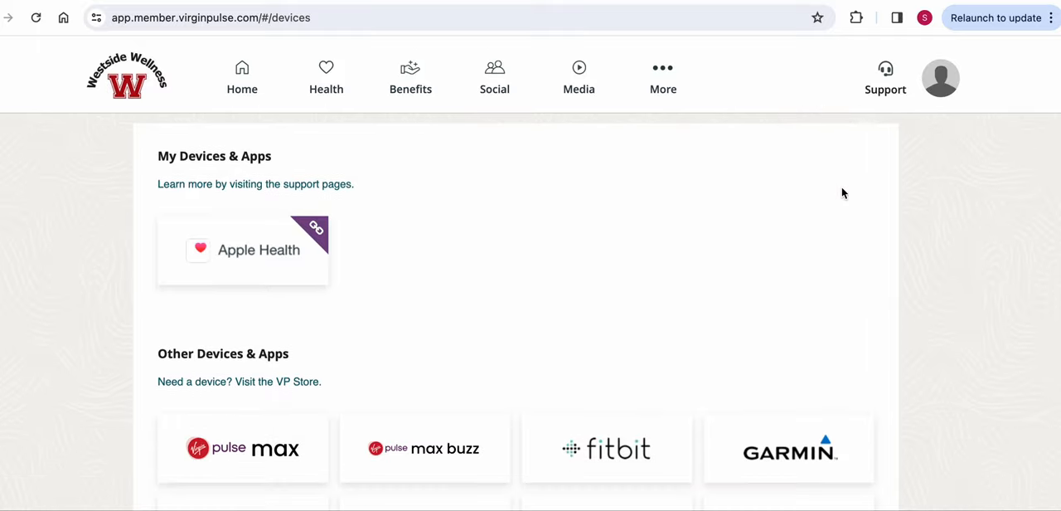
- Scroll through the supported devices list, then sign out via More > Sign Out
scroll("down", 3)
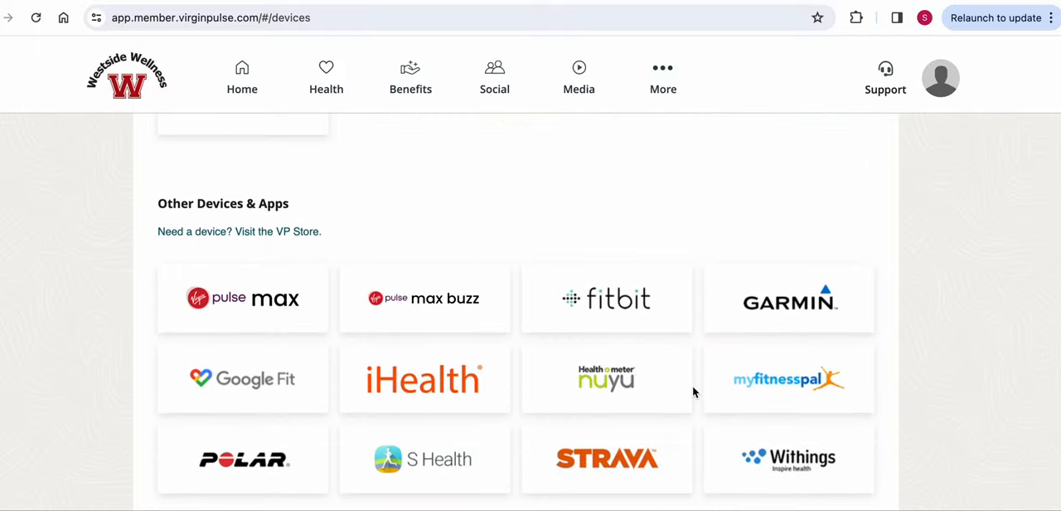
mouse_move(890, 296)
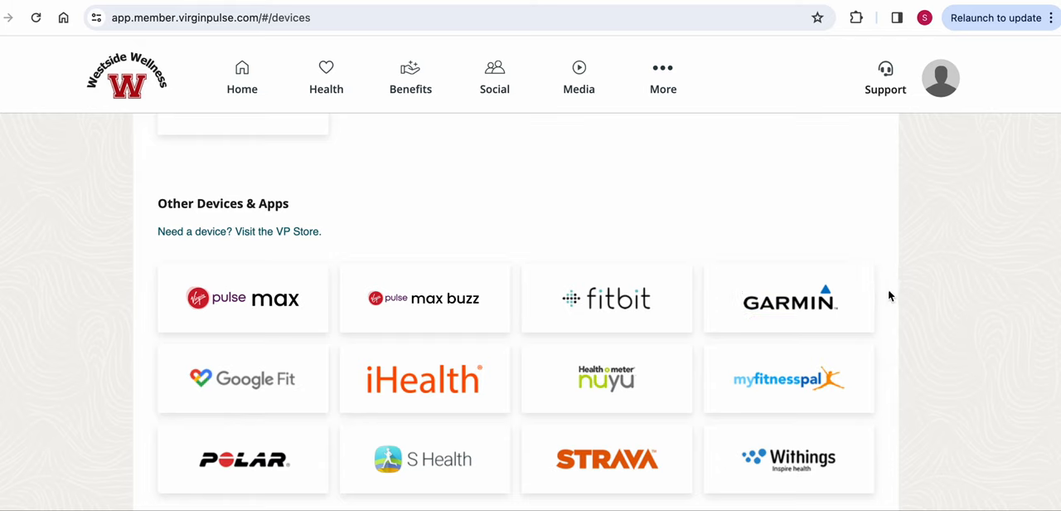
mouse_move(894, 295)
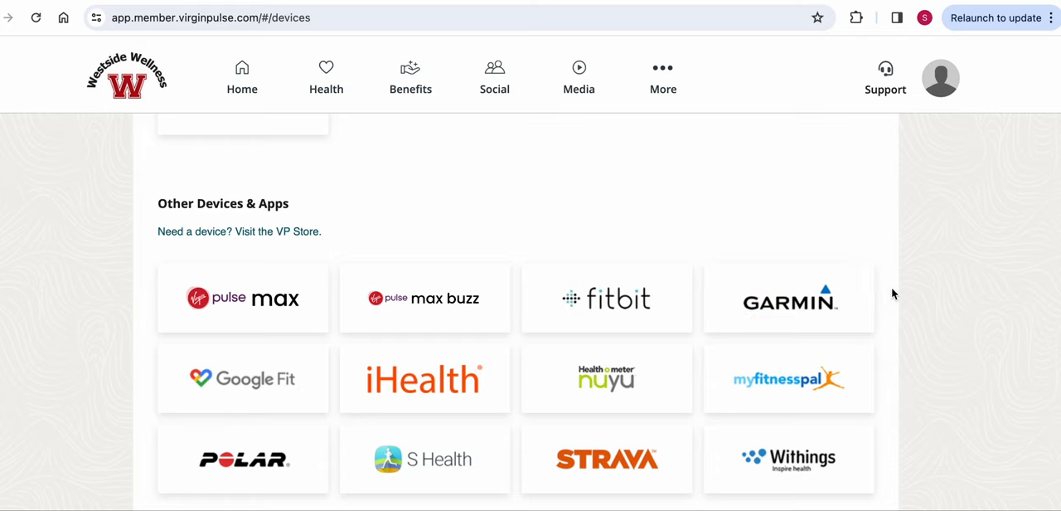
scroll("down", 3)
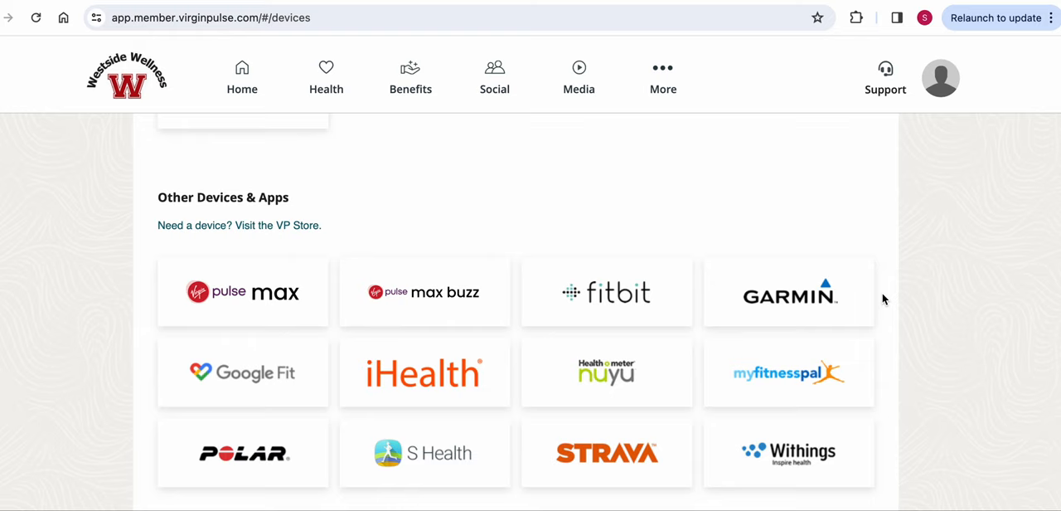
mouse_move(887, 349)
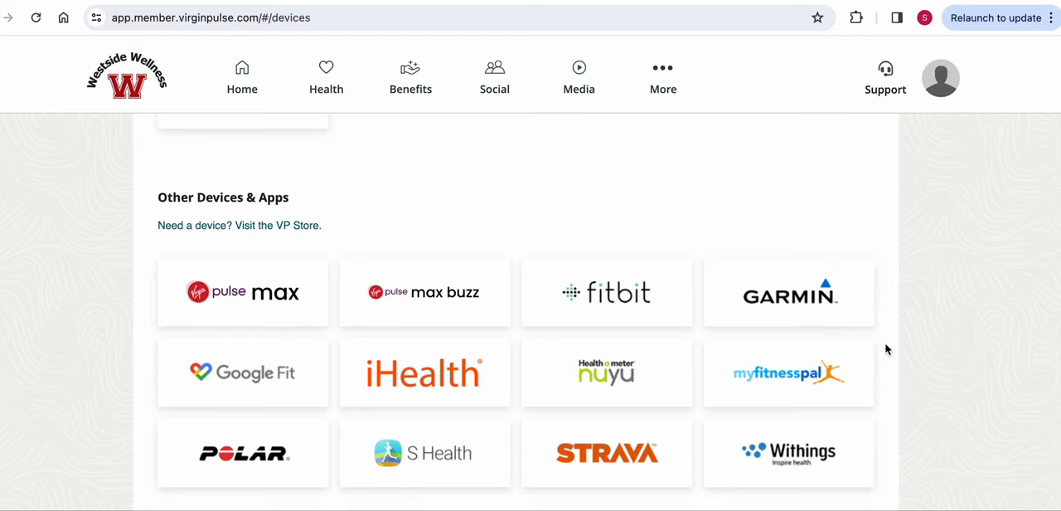
scroll("down", 3)
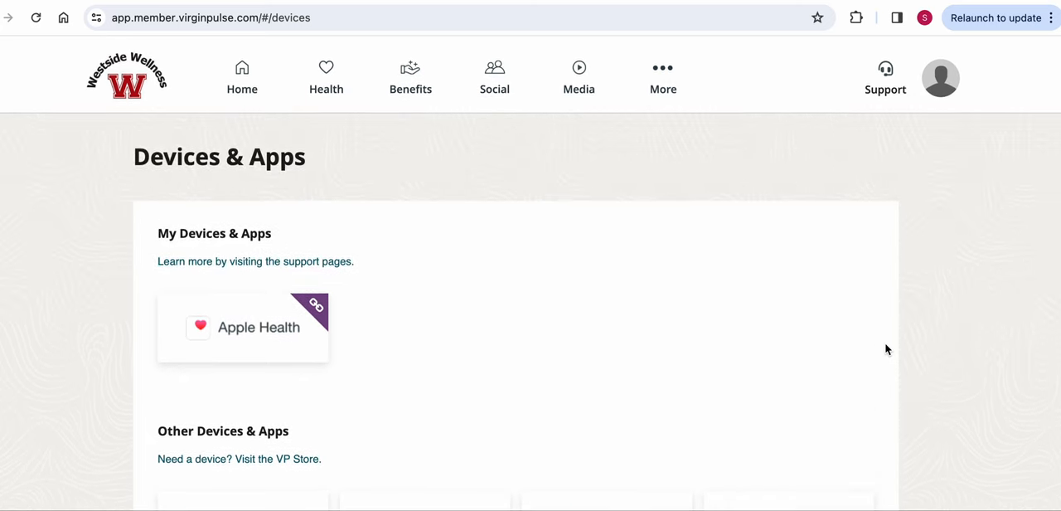
left_click(662, 77)
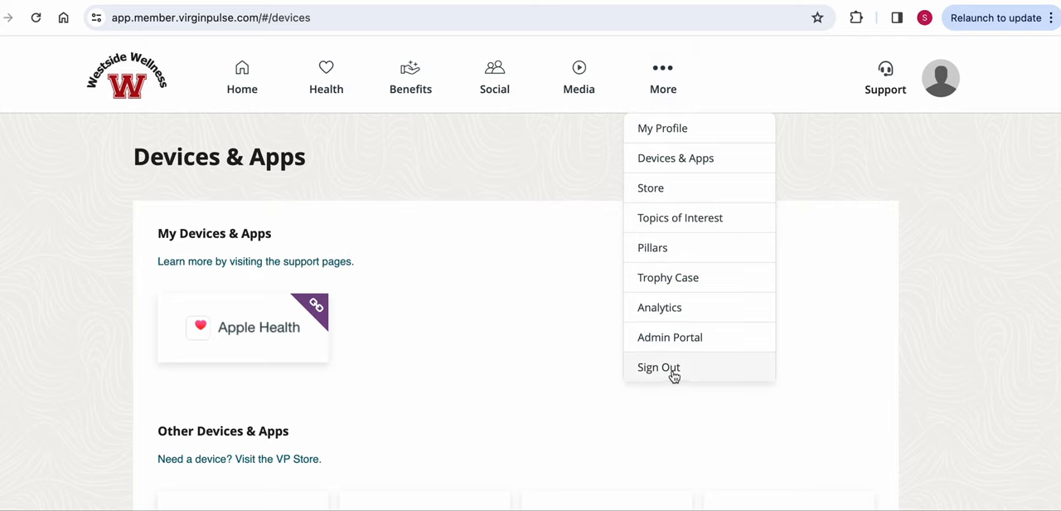
left_click(658, 367)
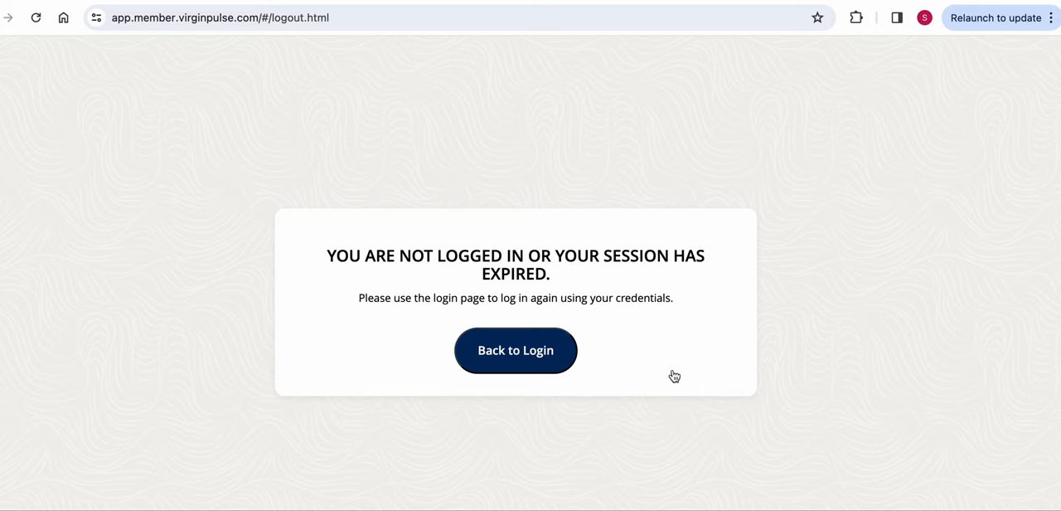